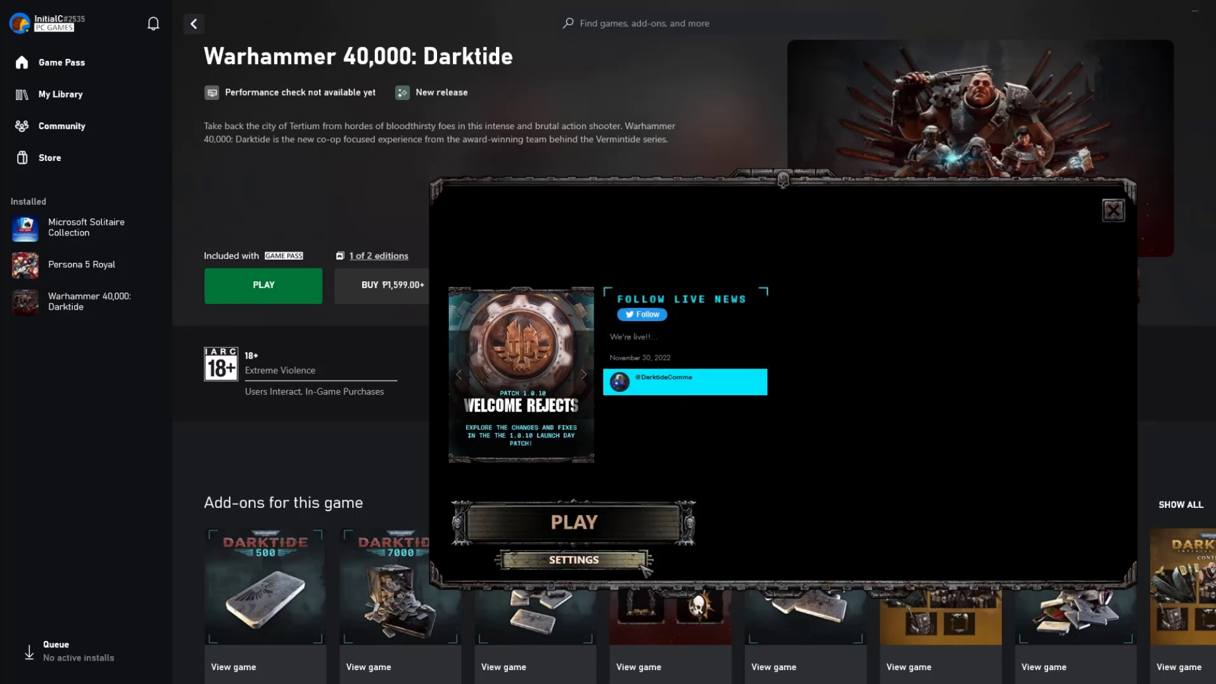
Close the Darktide launcher so the Game Pass home page shows again.
click(573, 560)
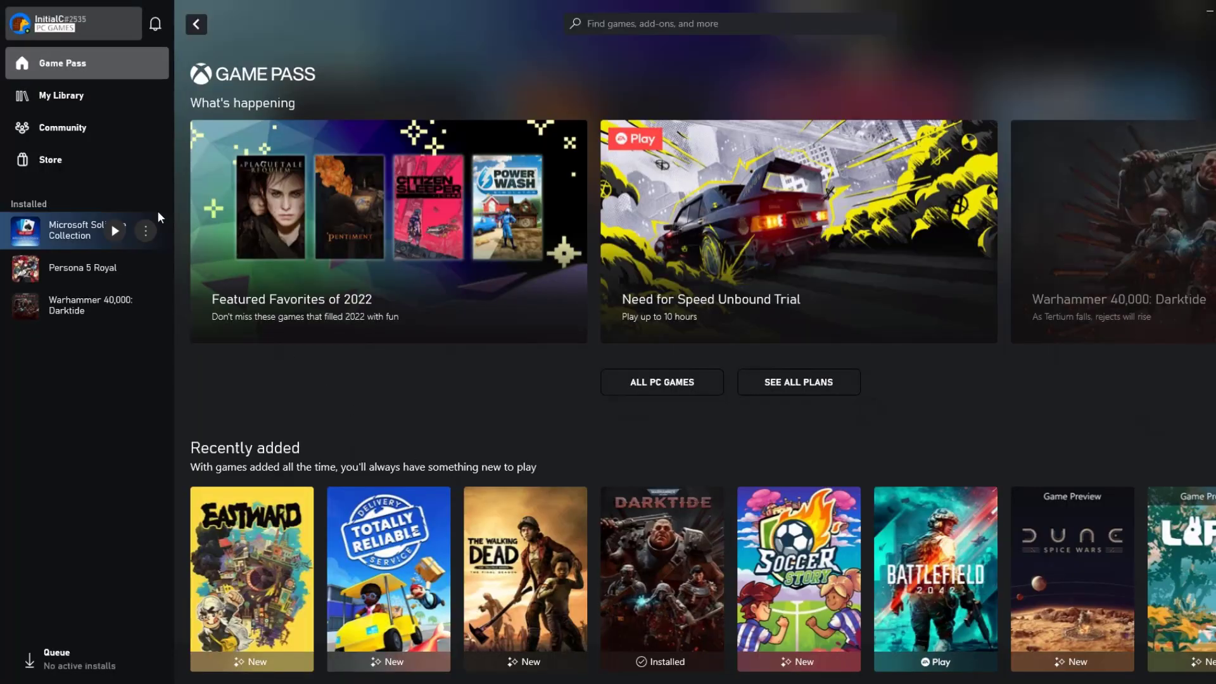
From My Library, reach Darktide's Manage window on the Files tab (1.0.249.0, 40.62 GB on Z:).
click(58, 97)
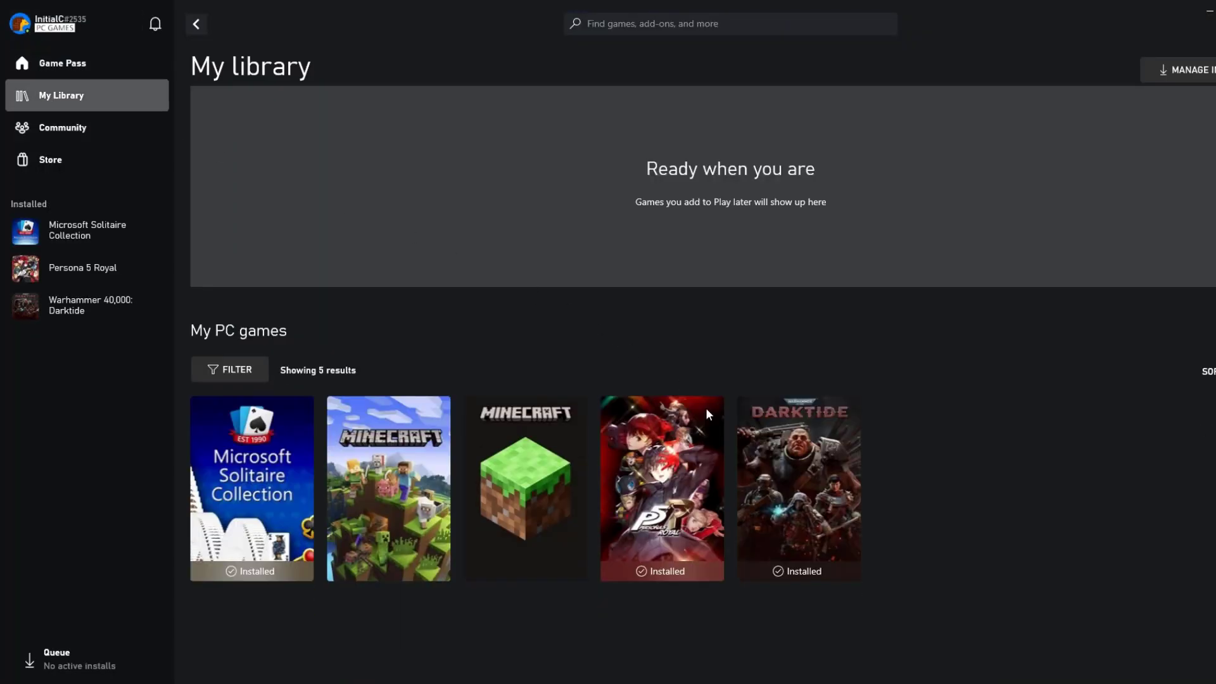
mouse_move(782, 482)
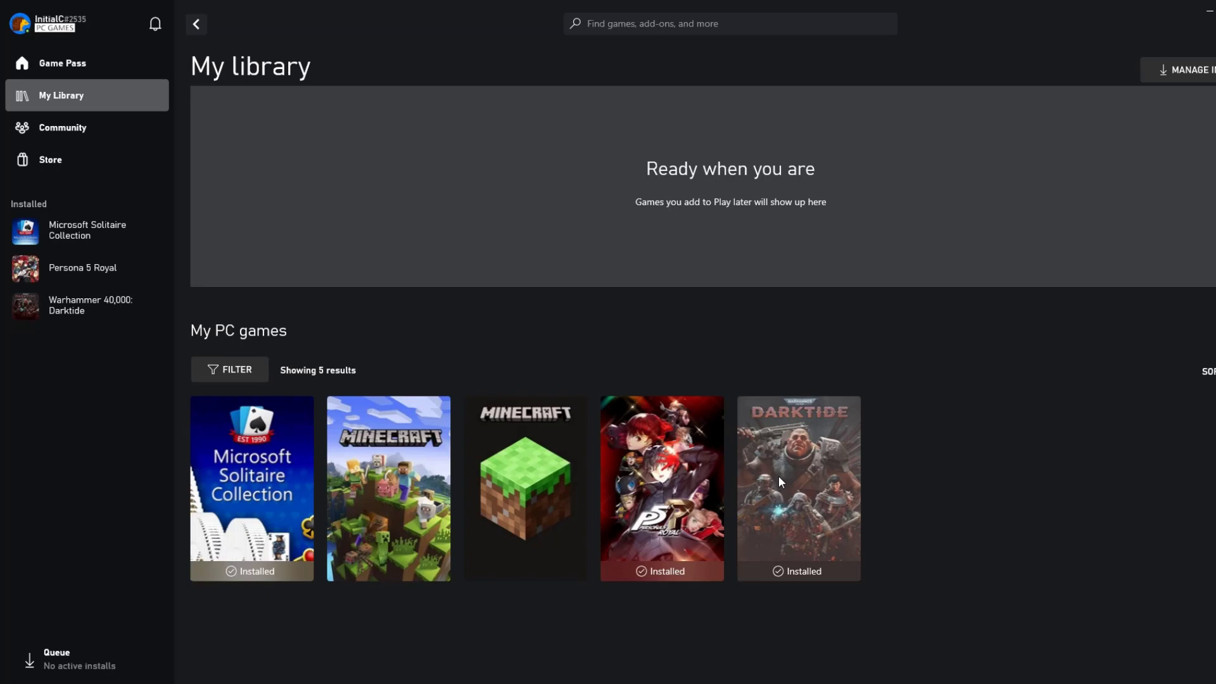
click(798, 486)
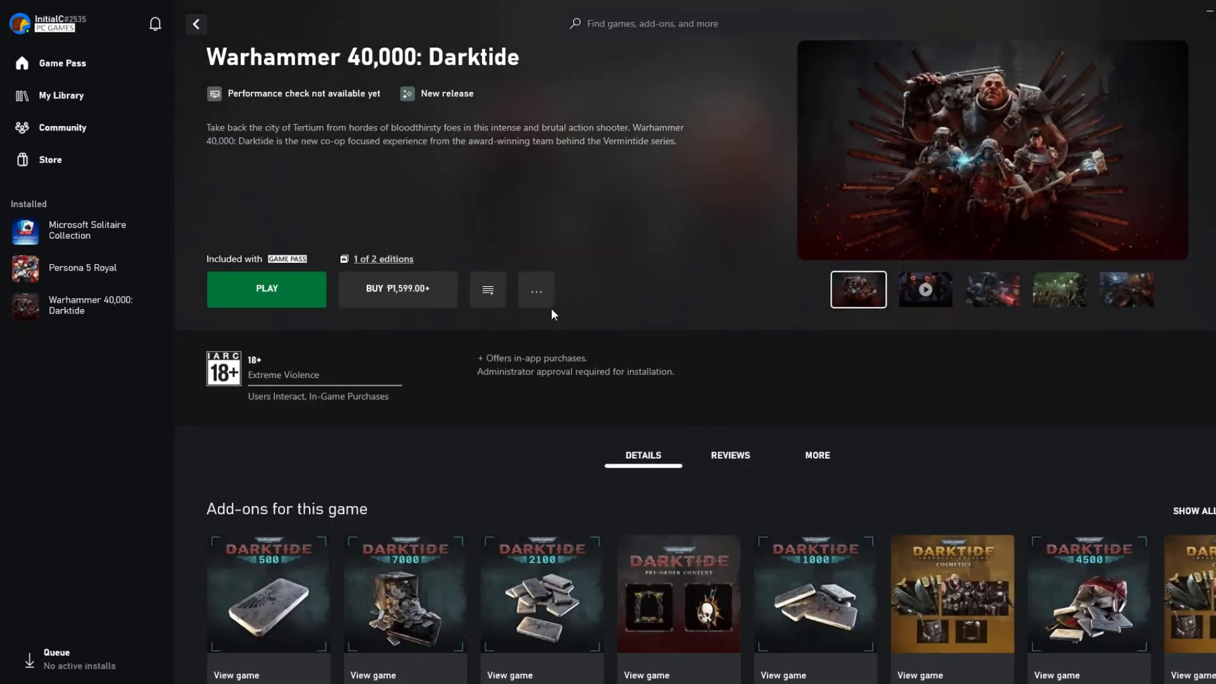
click(536, 289)
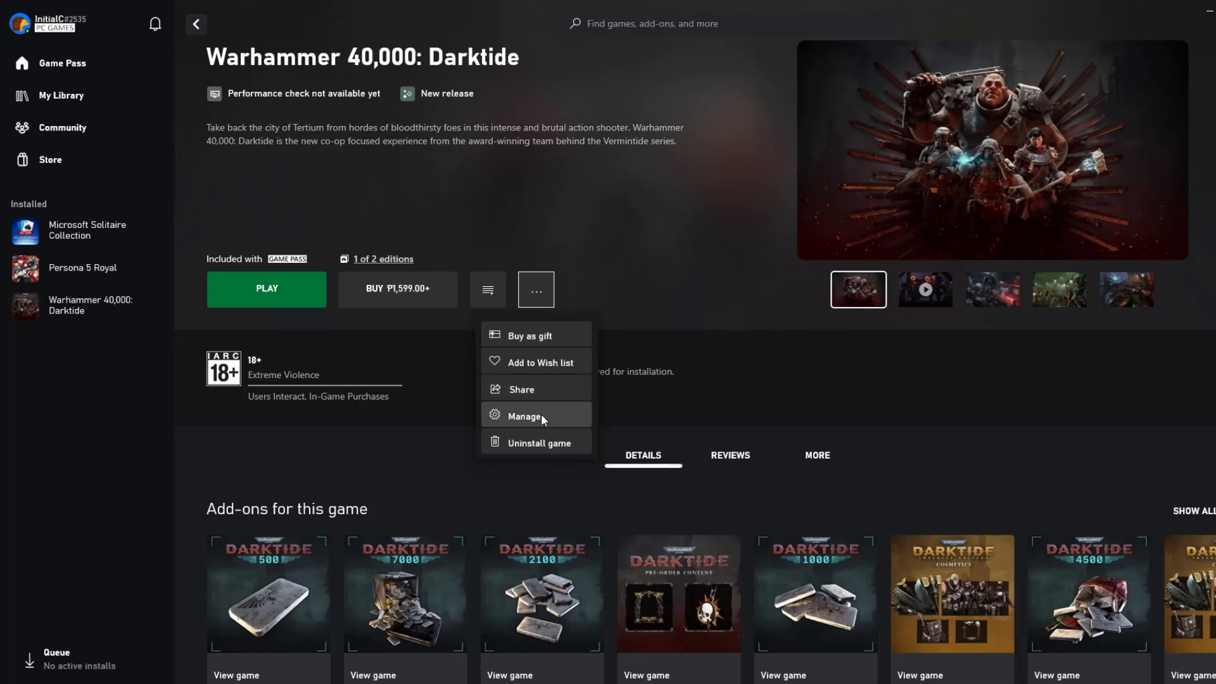
click(523, 415)
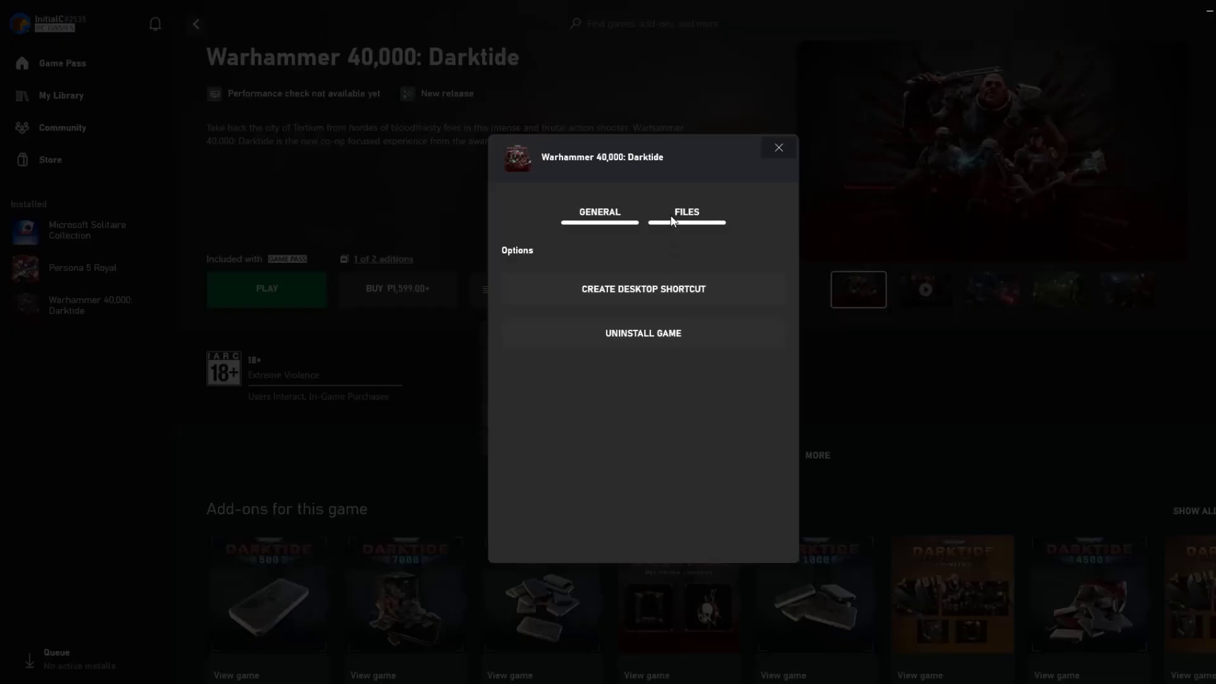
click(687, 213)
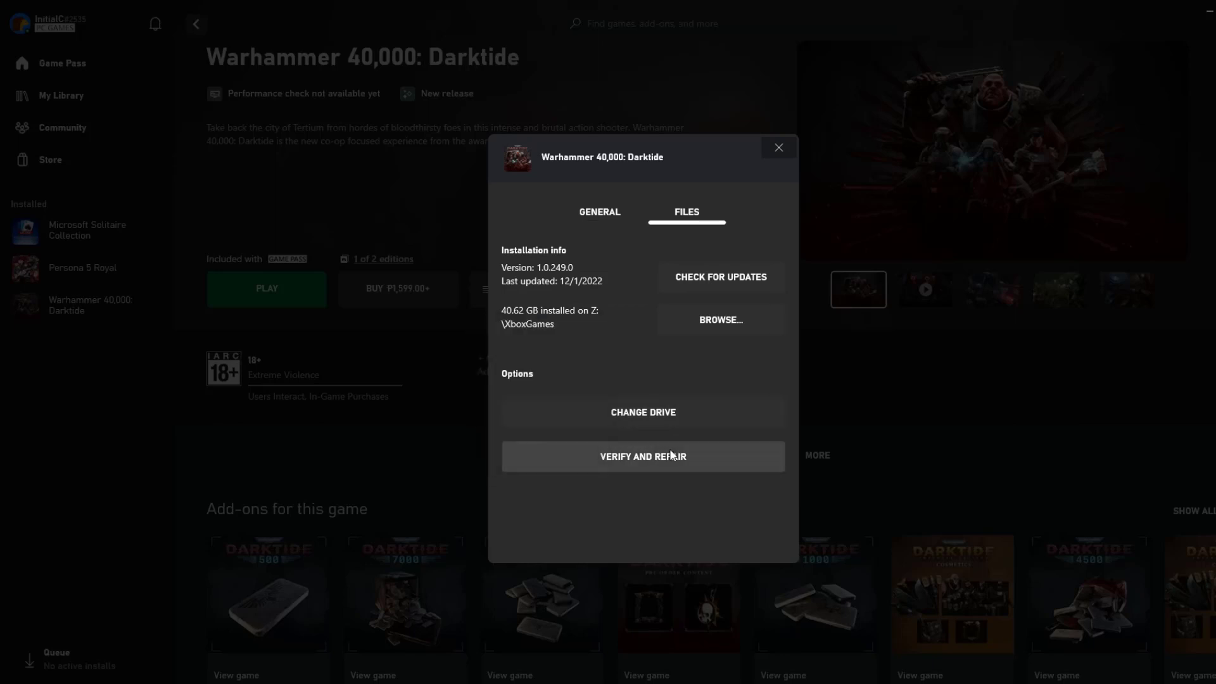